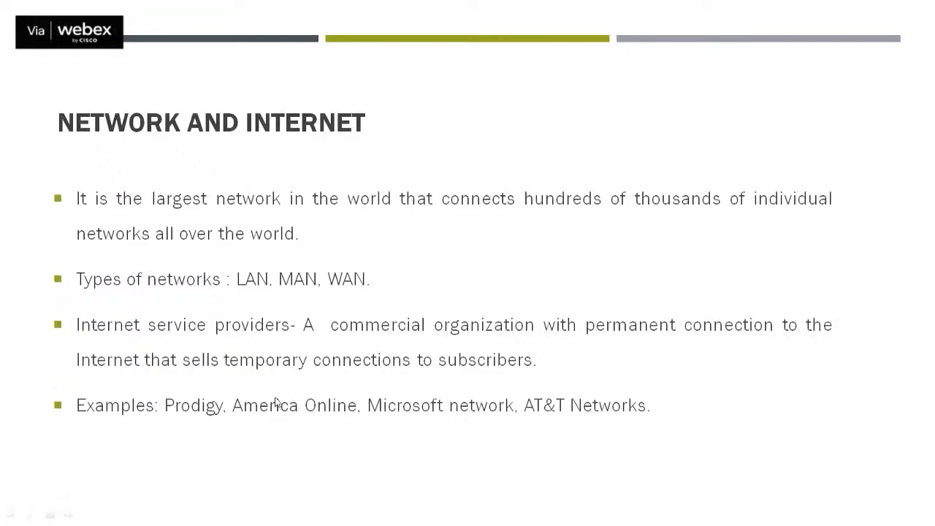
mouse_move(146, 154)
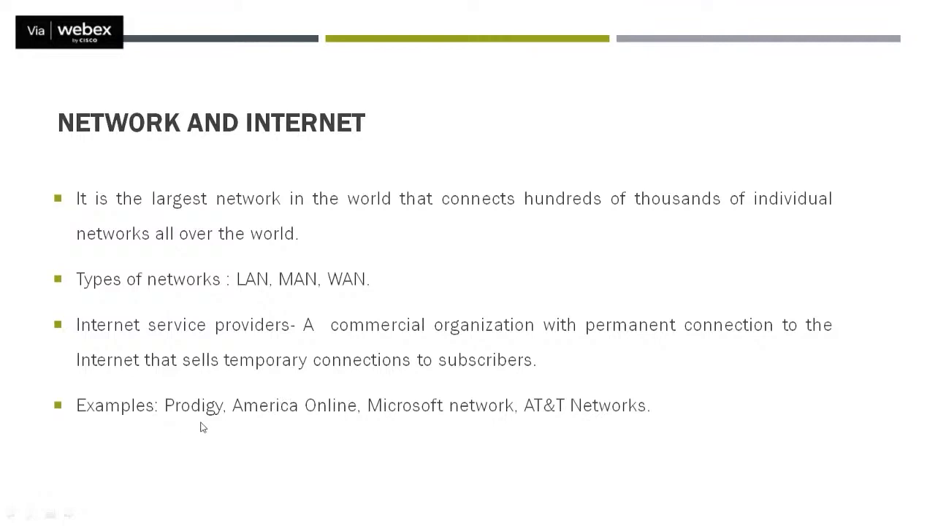
mouse_move(326, 142)
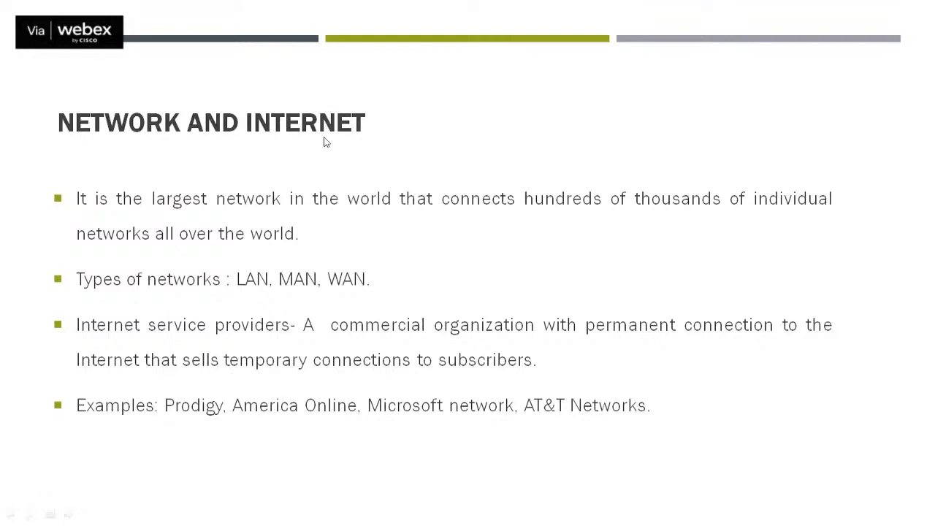
mouse_move(327, 152)
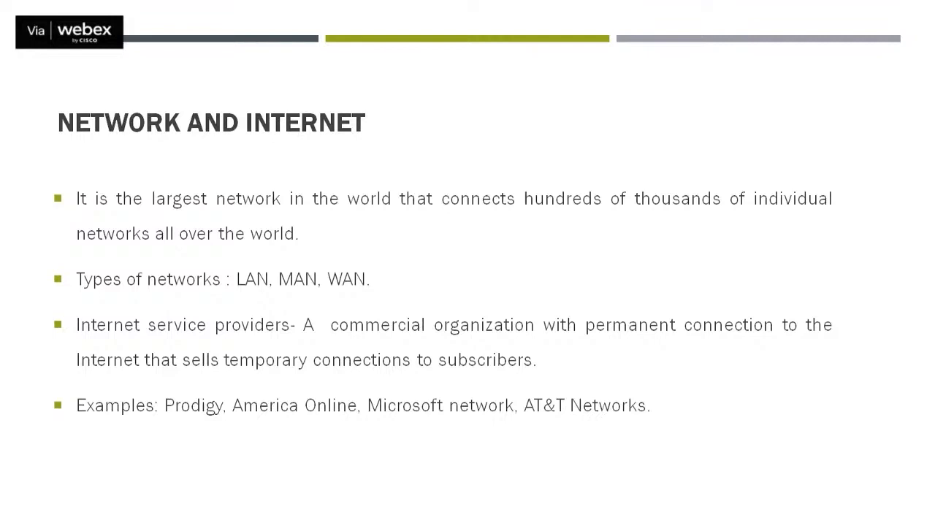
Advance from the Network and Internet slide to the Computer Network slide with LAN, MAN and WAN diagrams
key("Right")
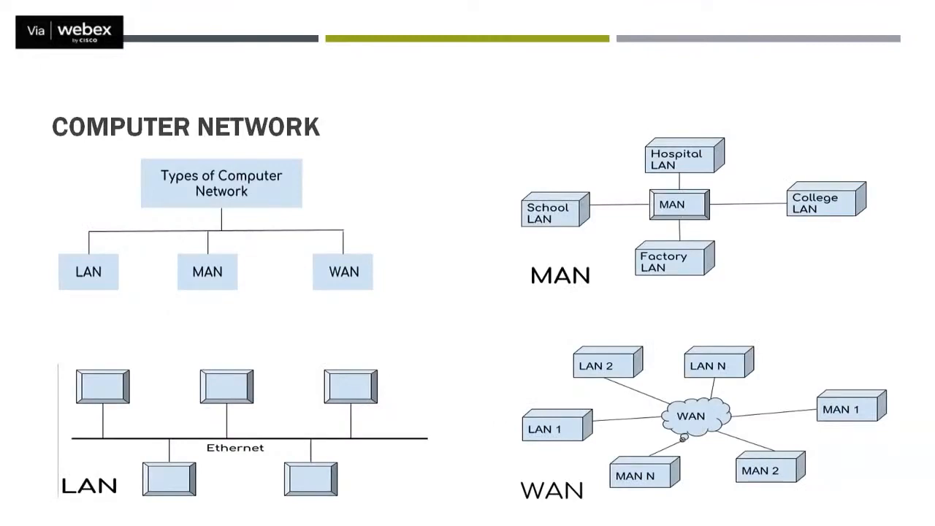
mouse_move(253, 209)
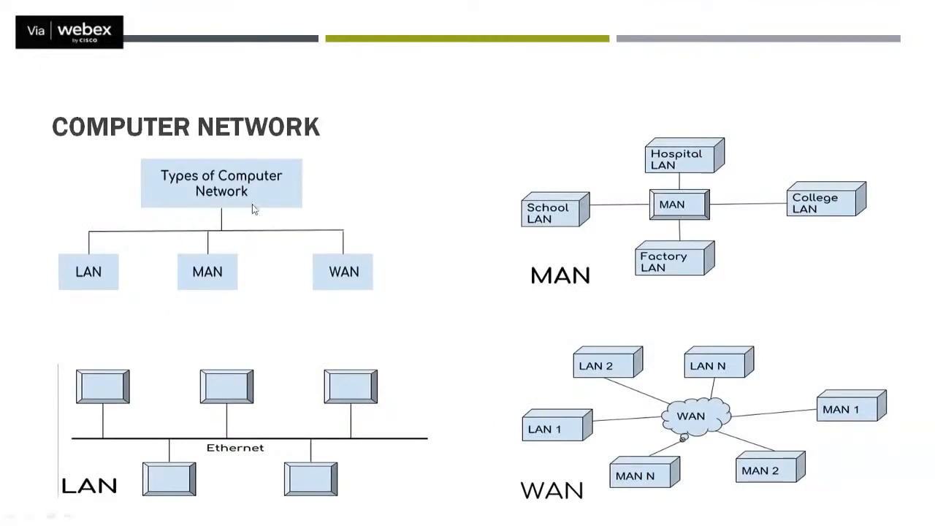
mouse_move(154, 317)
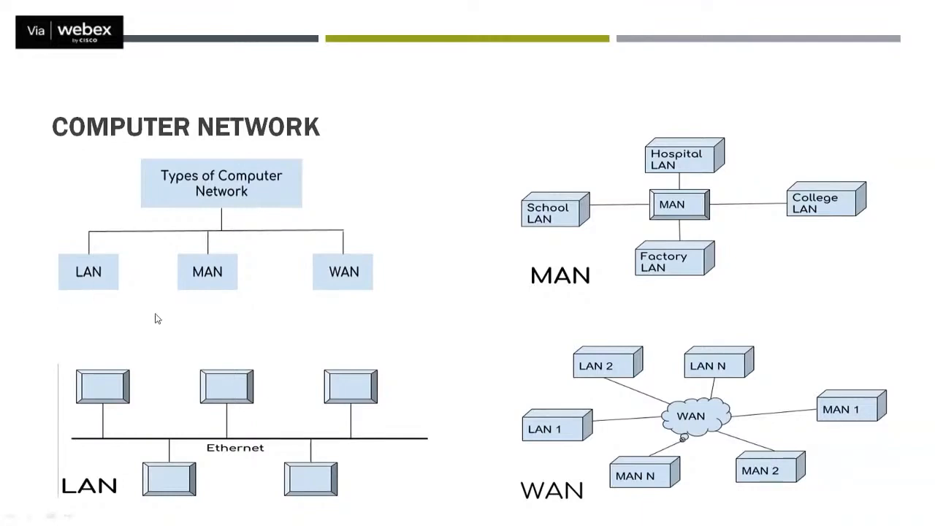
mouse_move(191, 320)
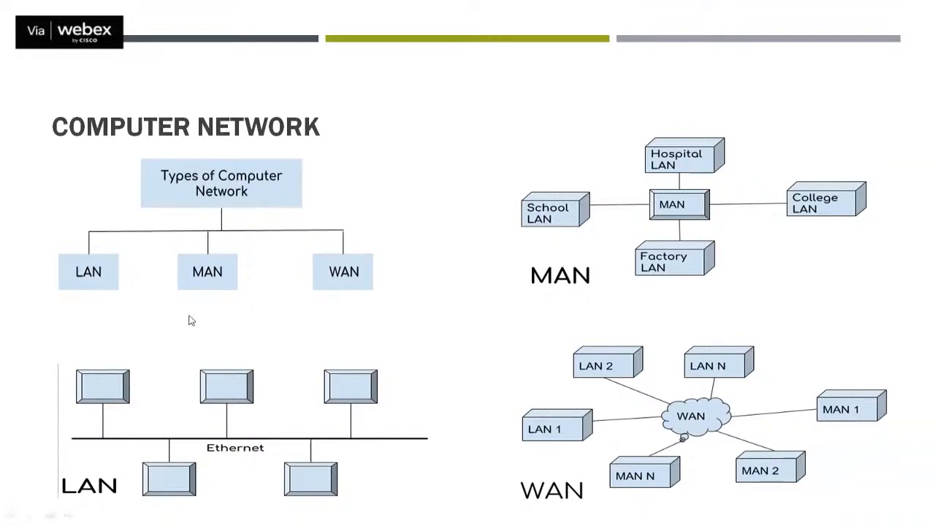
mouse_move(120, 292)
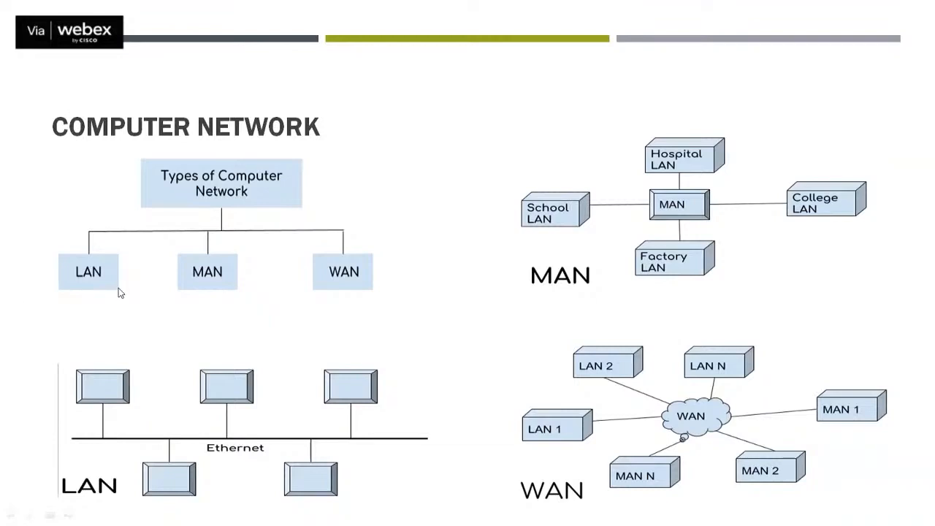
mouse_move(104, 287)
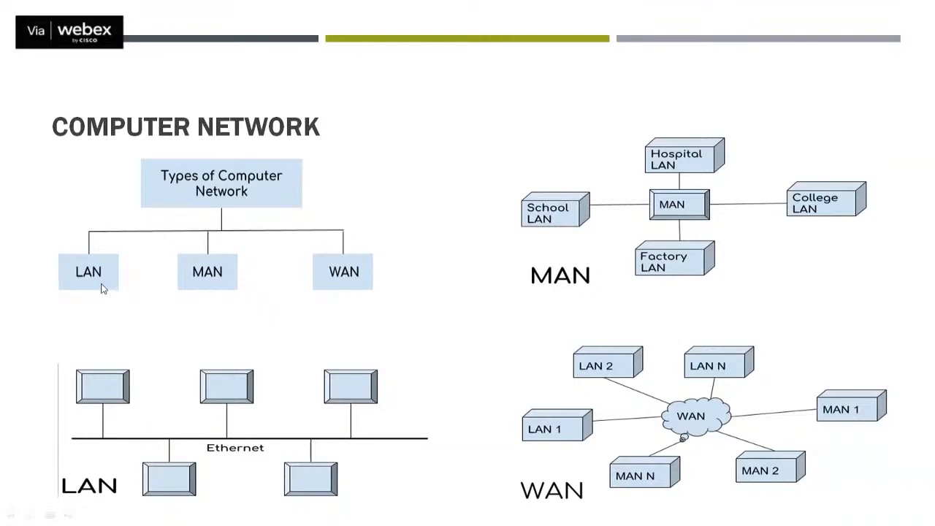
mouse_move(90, 285)
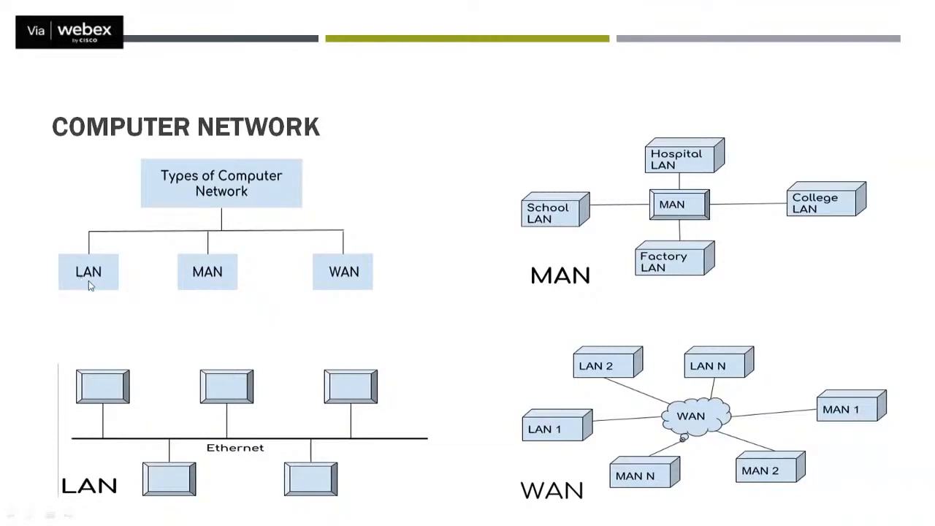
mouse_move(98, 288)
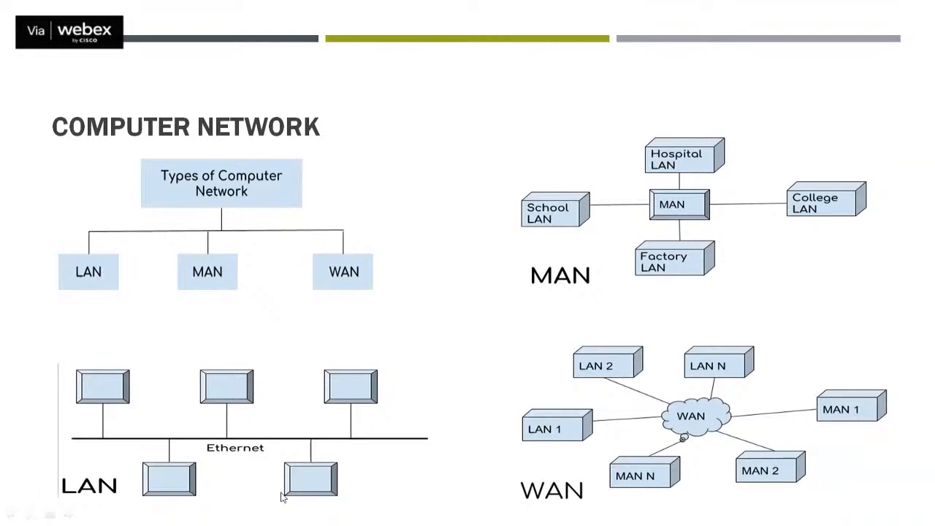
mouse_move(119, 406)
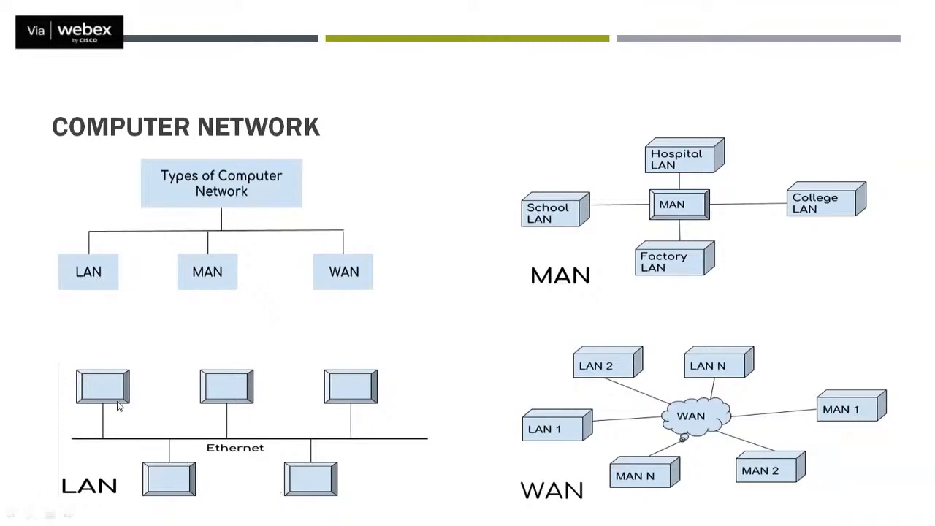
mouse_move(228, 413)
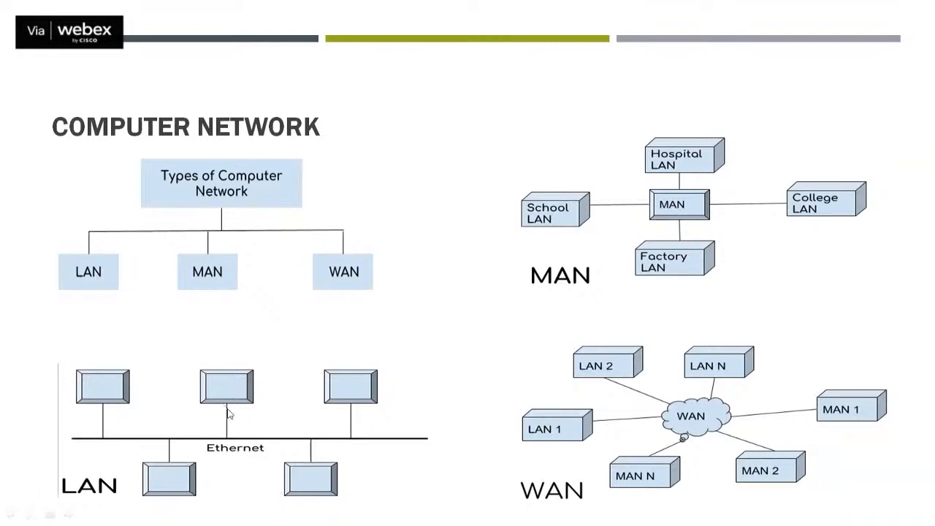
mouse_move(342, 396)
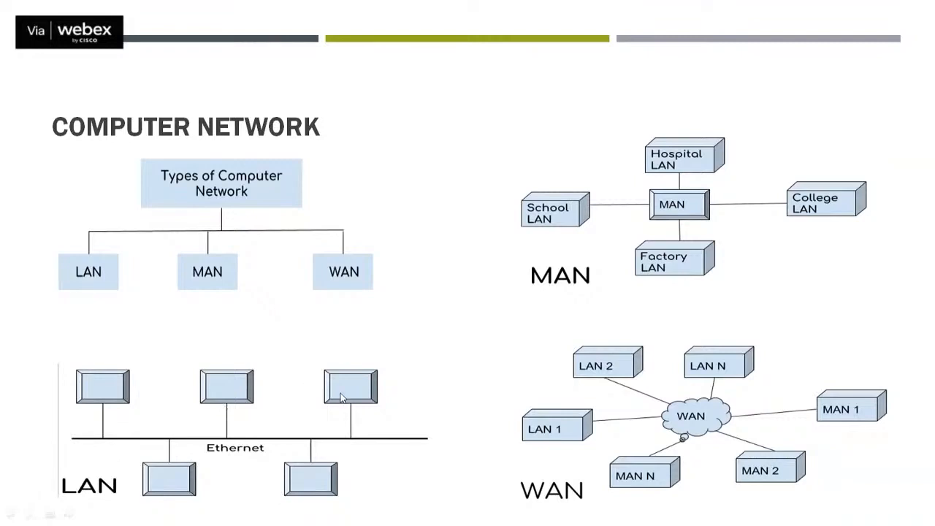
mouse_move(305, 453)
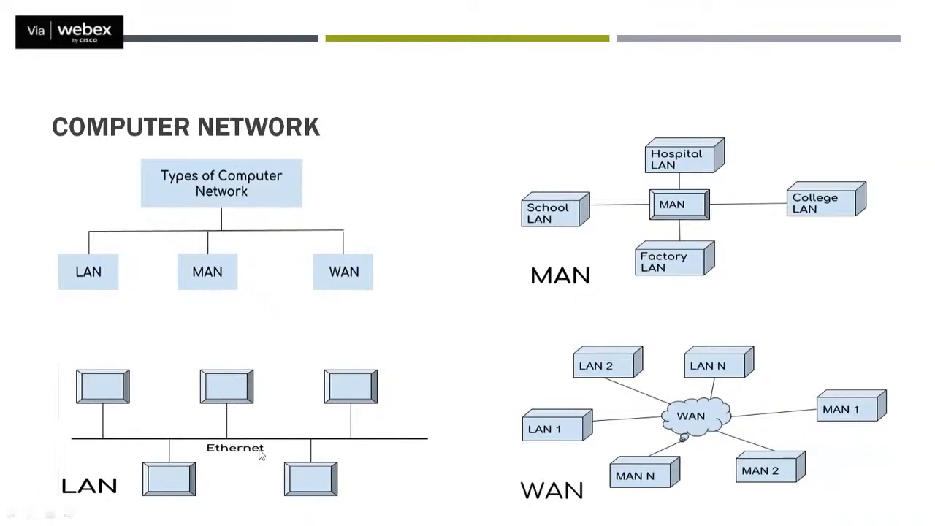
mouse_move(85, 370)
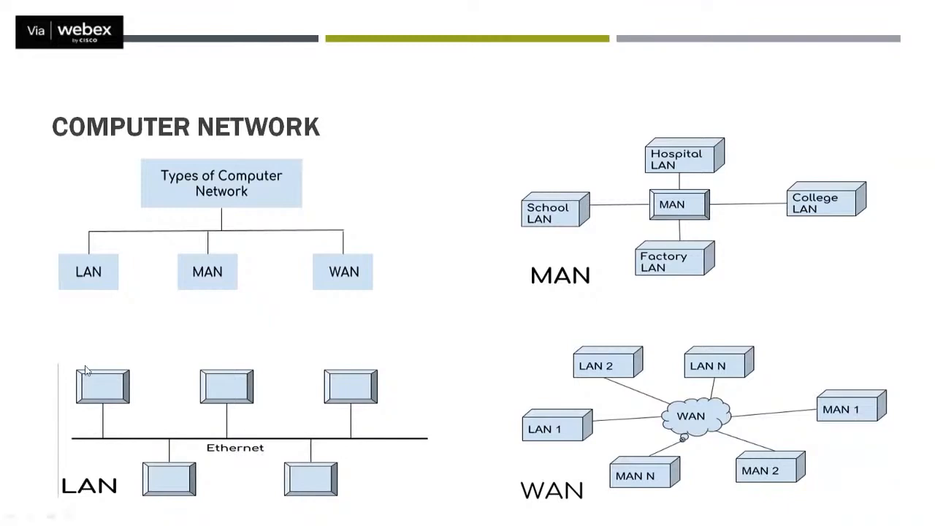
mouse_move(262, 418)
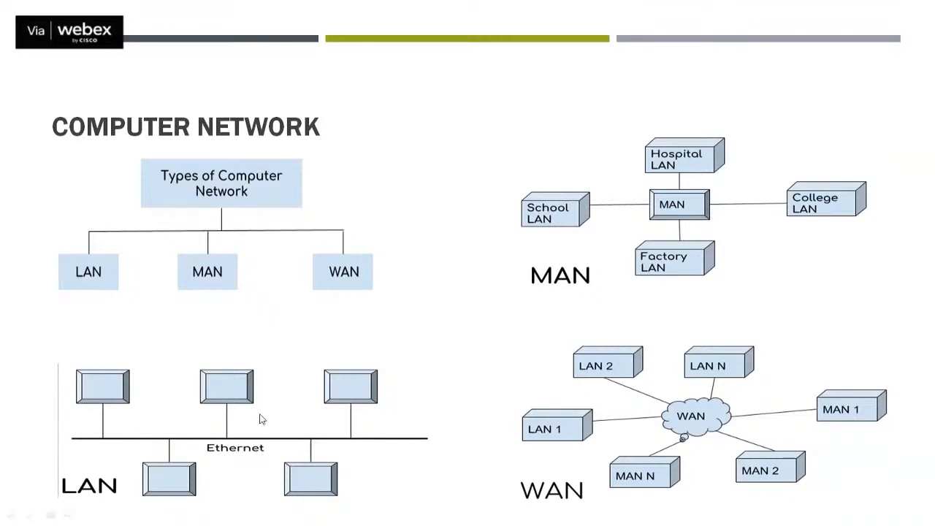
mouse_move(229, 438)
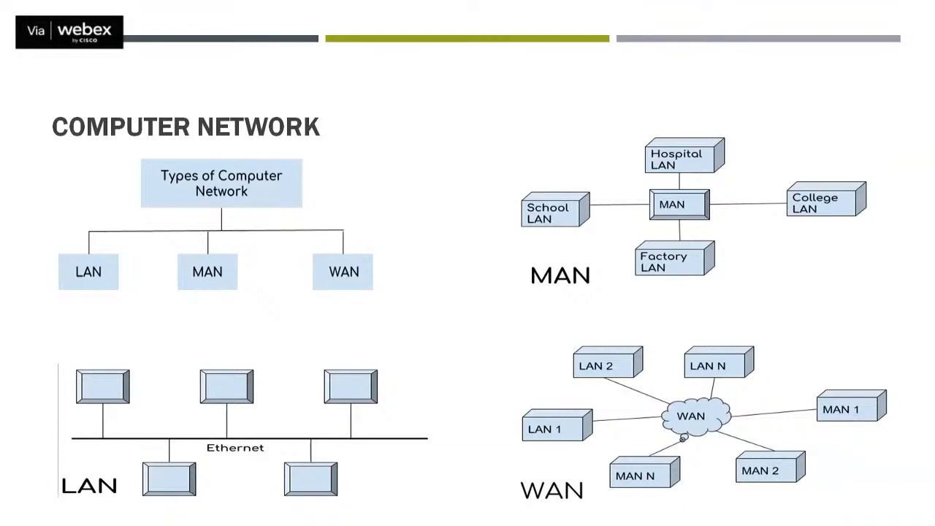
mouse_move(733, 311)
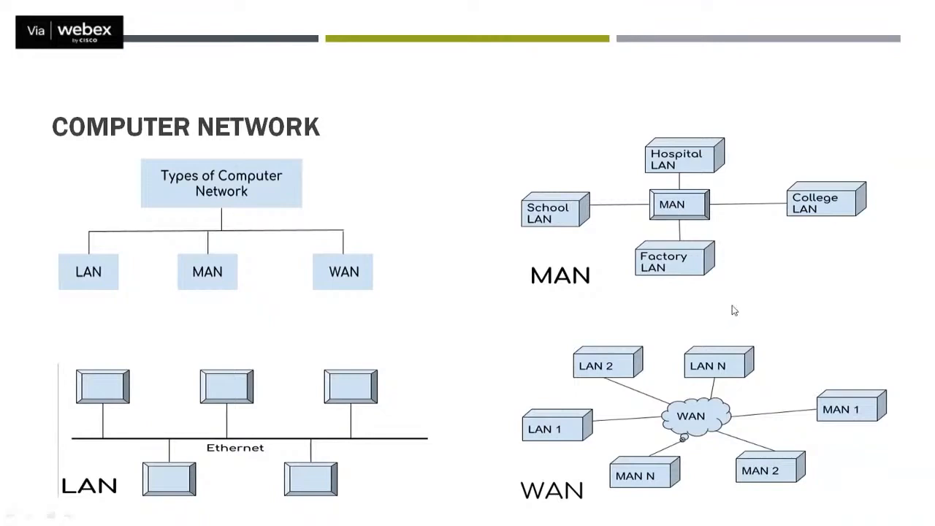
mouse_move(644, 297)
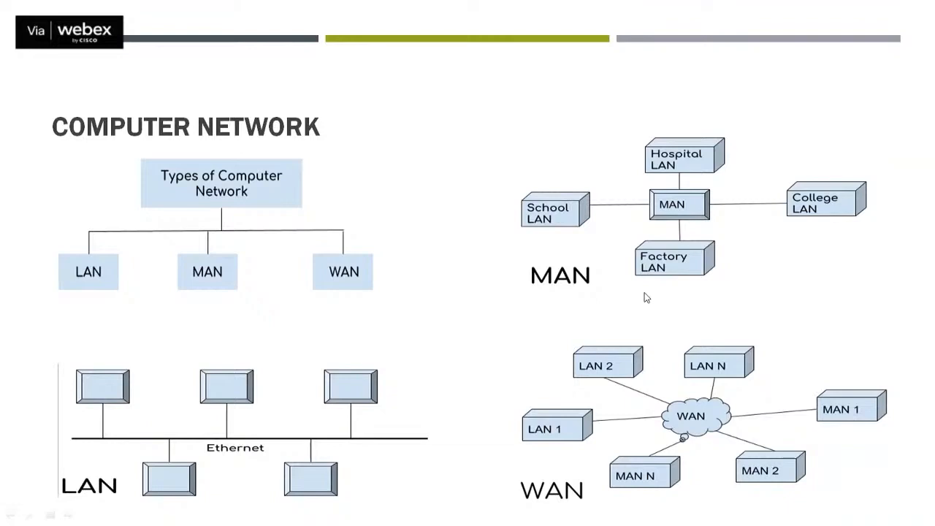
mouse_move(562, 287)
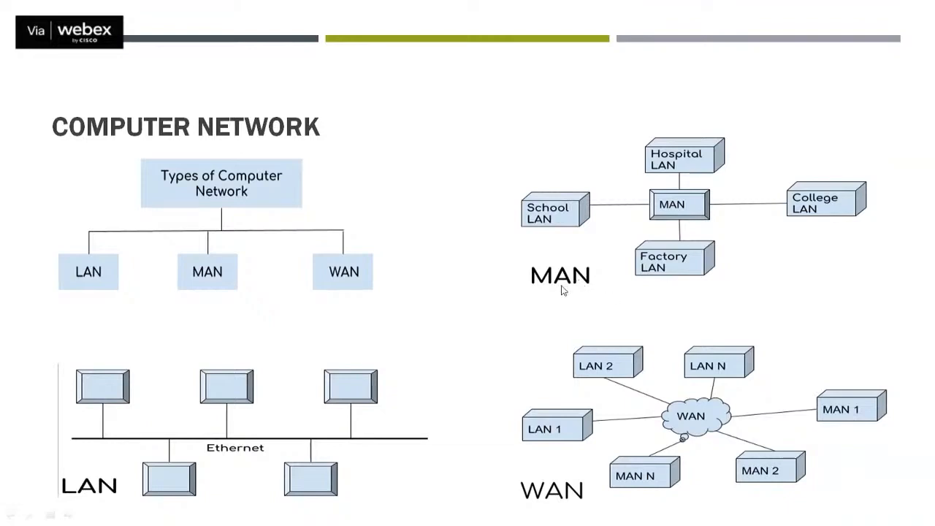
mouse_move(664, 241)
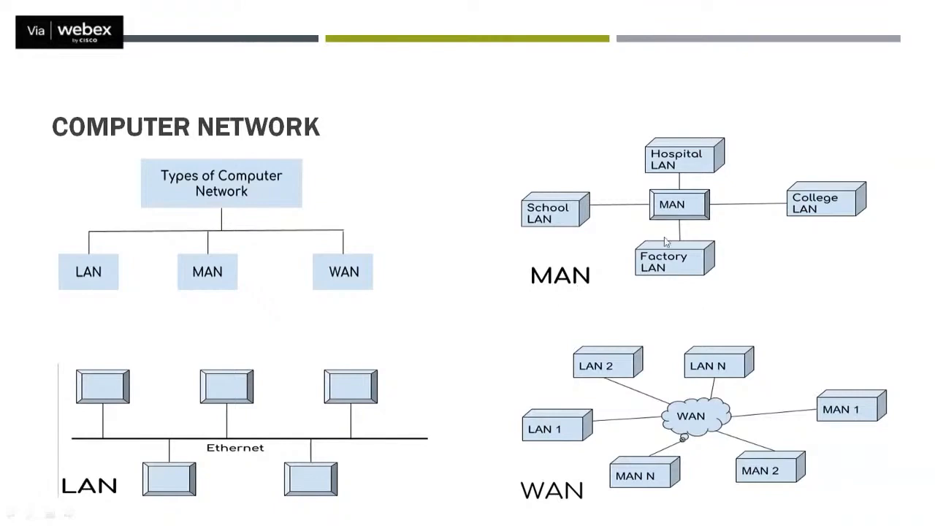
mouse_move(666, 233)
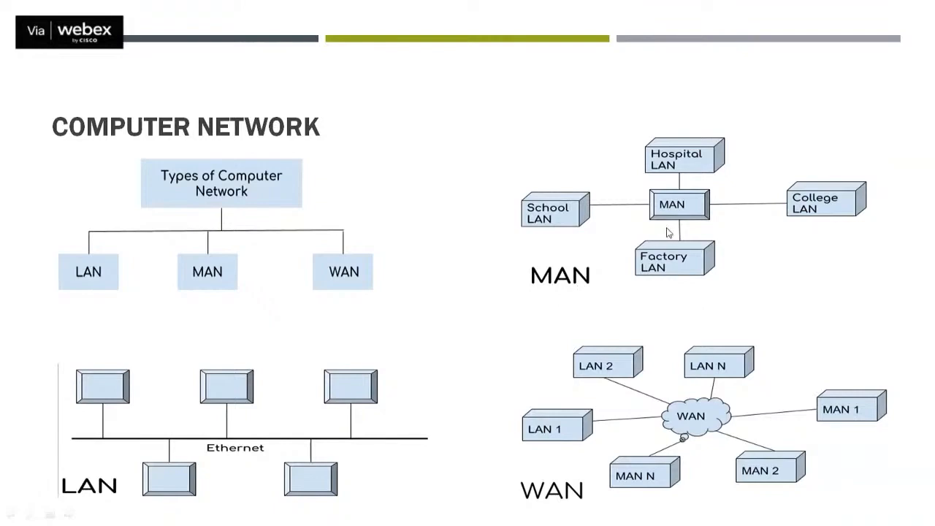
mouse_move(672, 228)
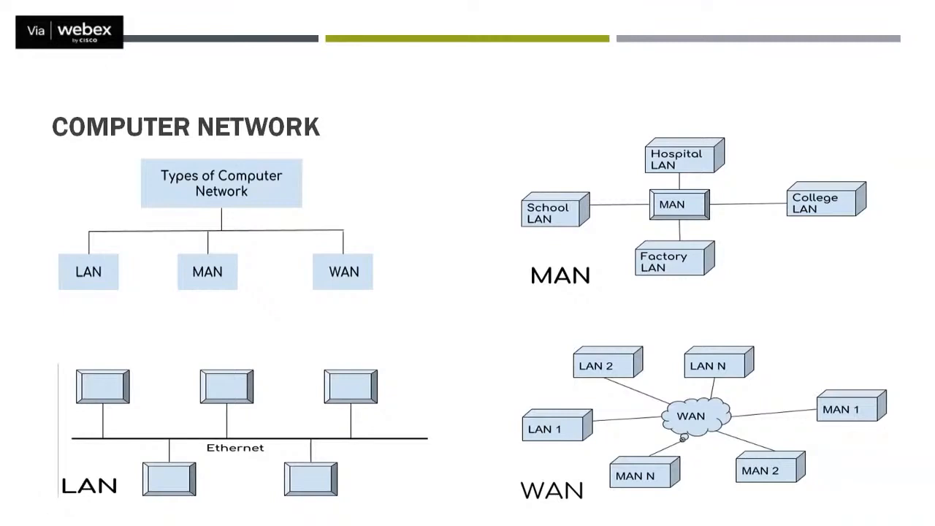
mouse_move(676, 171)
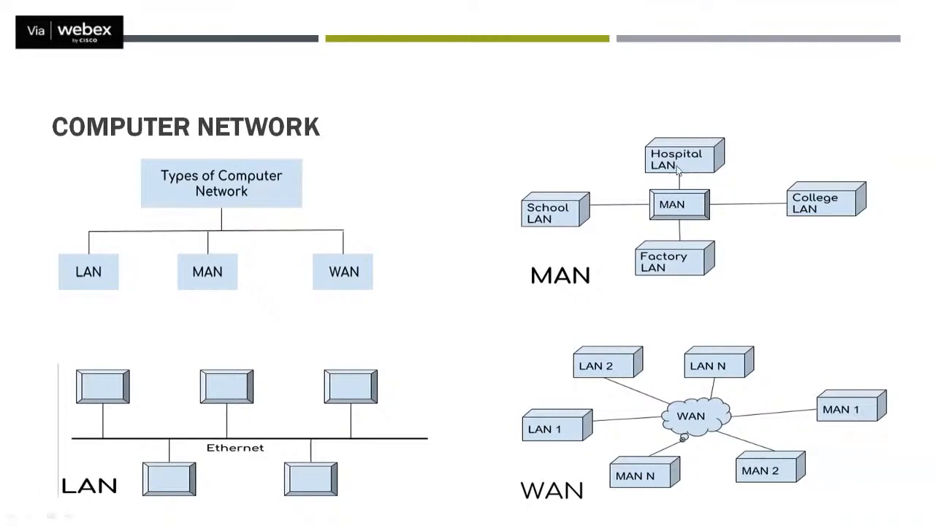
mouse_move(584, 232)
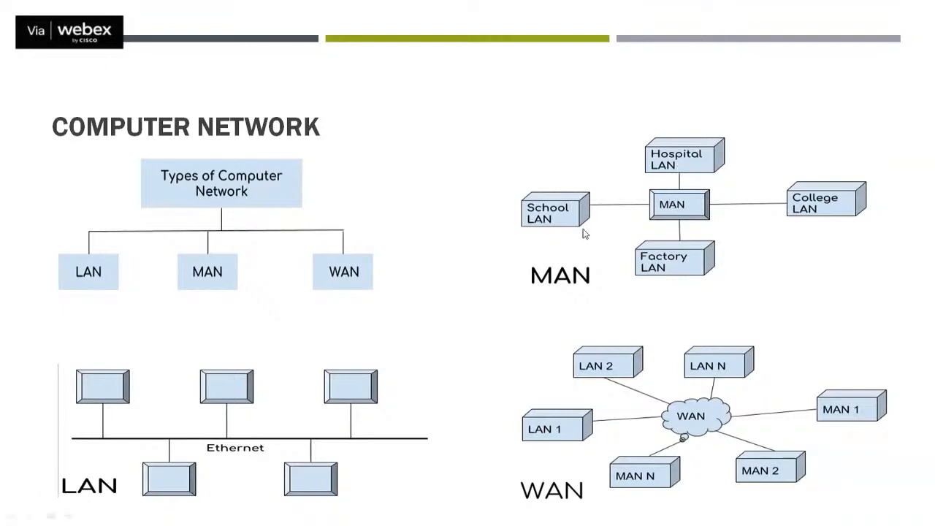
mouse_move(779, 230)
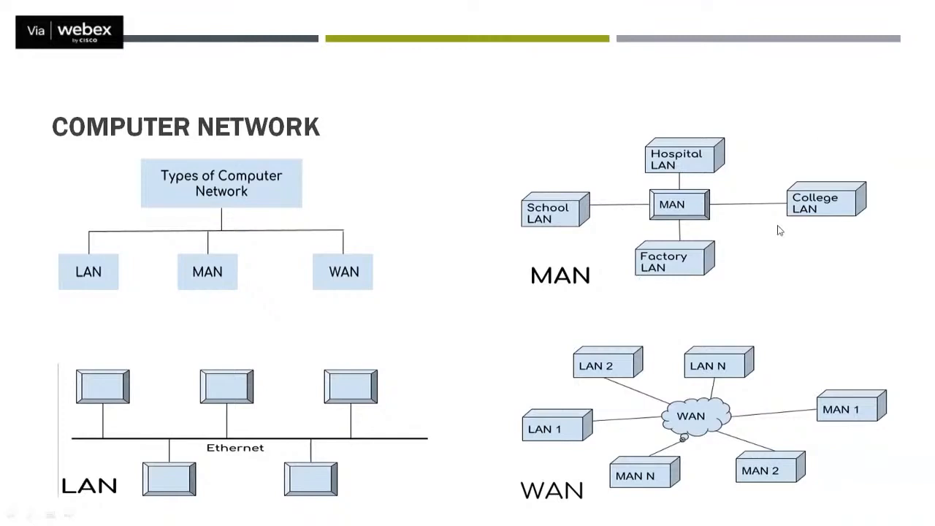
mouse_move(773, 260)
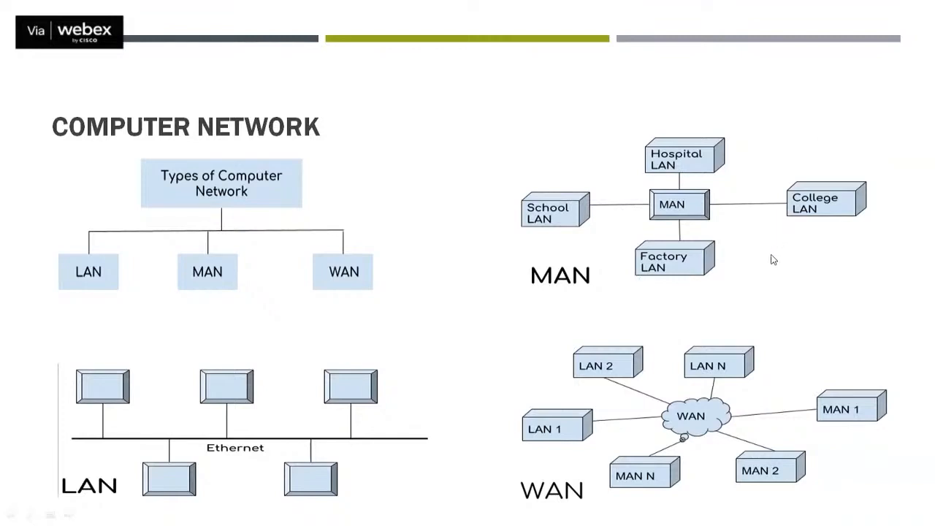
mouse_move(756, 268)
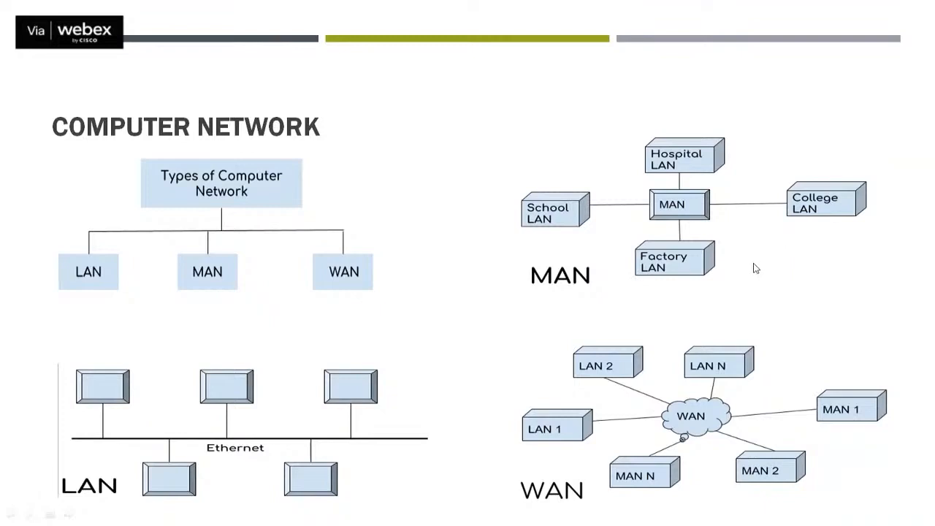
mouse_move(758, 266)
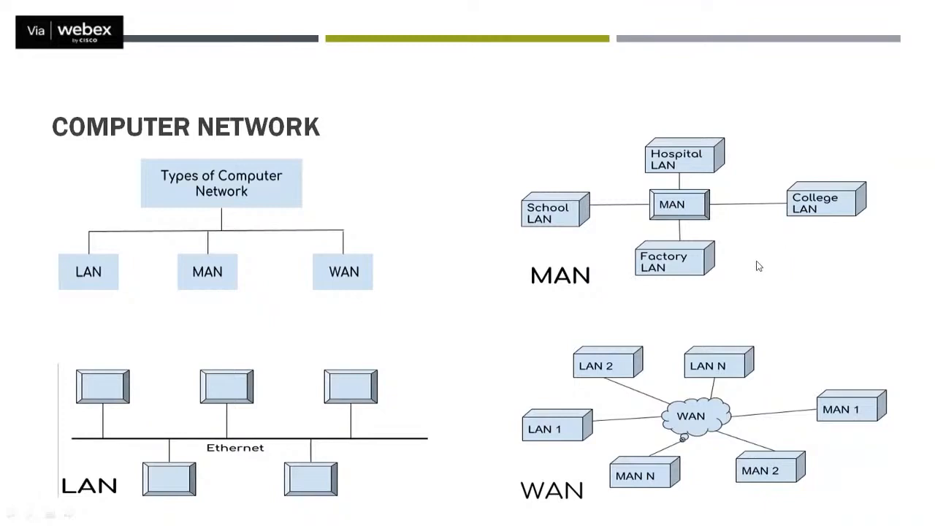
mouse_move(677, 228)
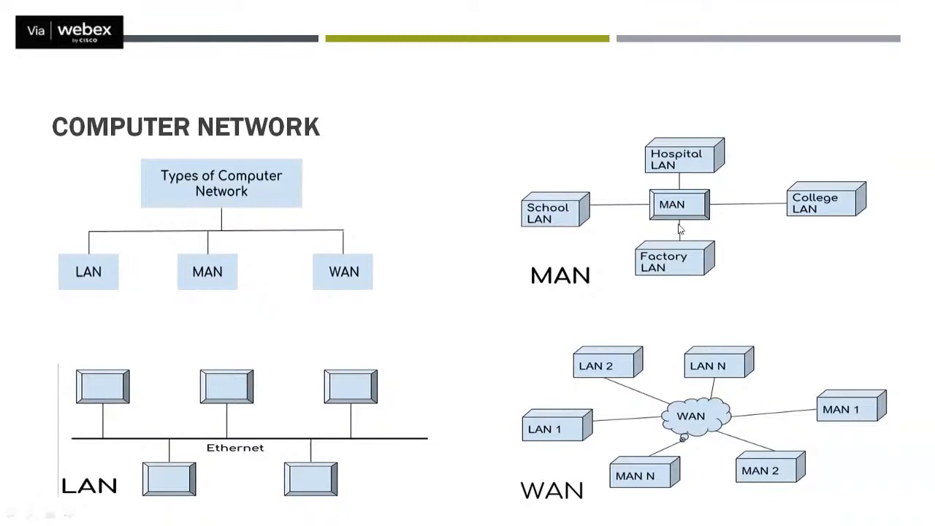
mouse_move(714, 215)
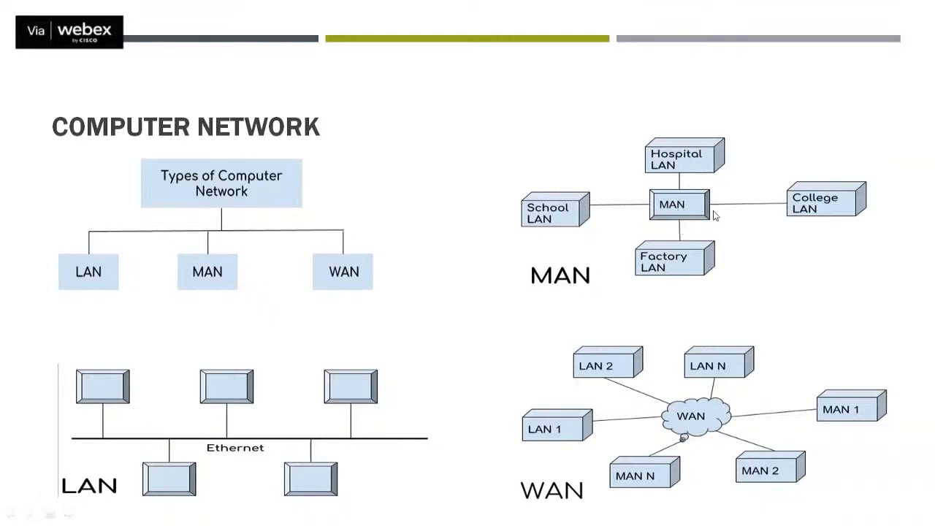
mouse_move(673, 214)
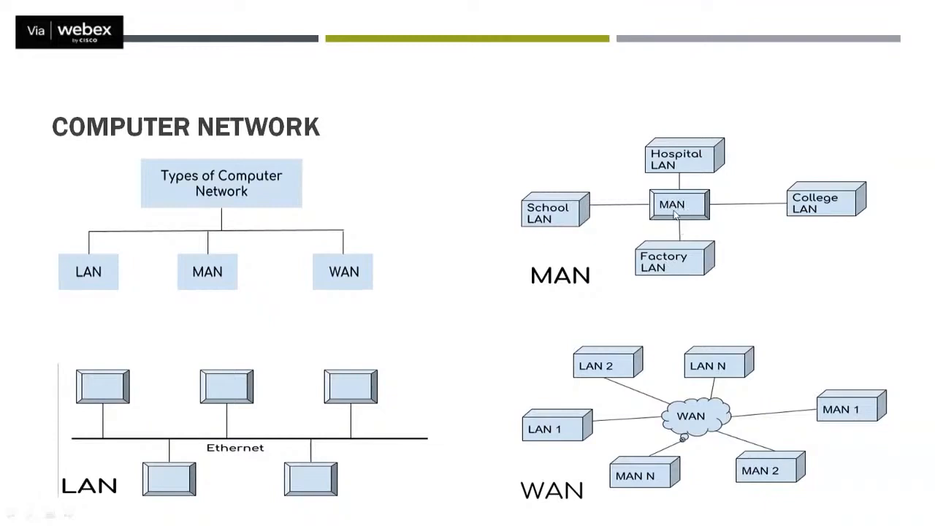
mouse_move(666, 217)
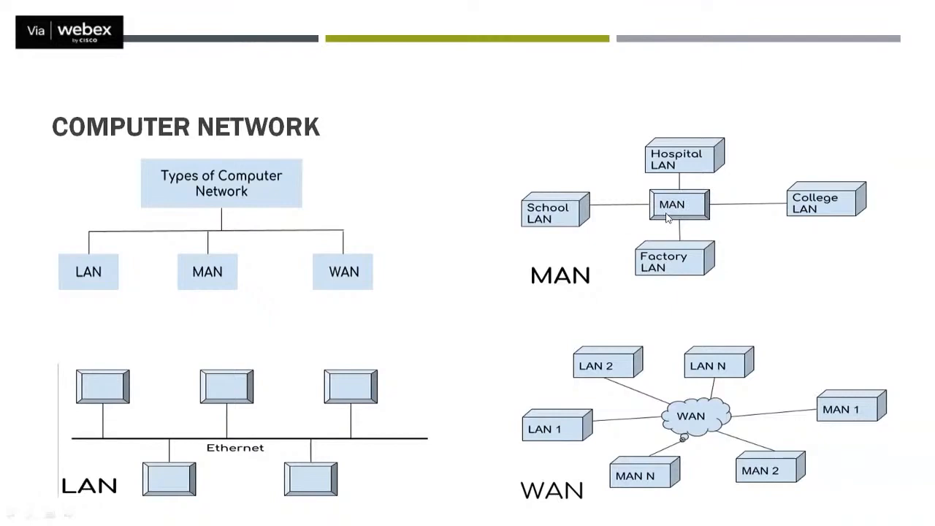
mouse_move(665, 218)
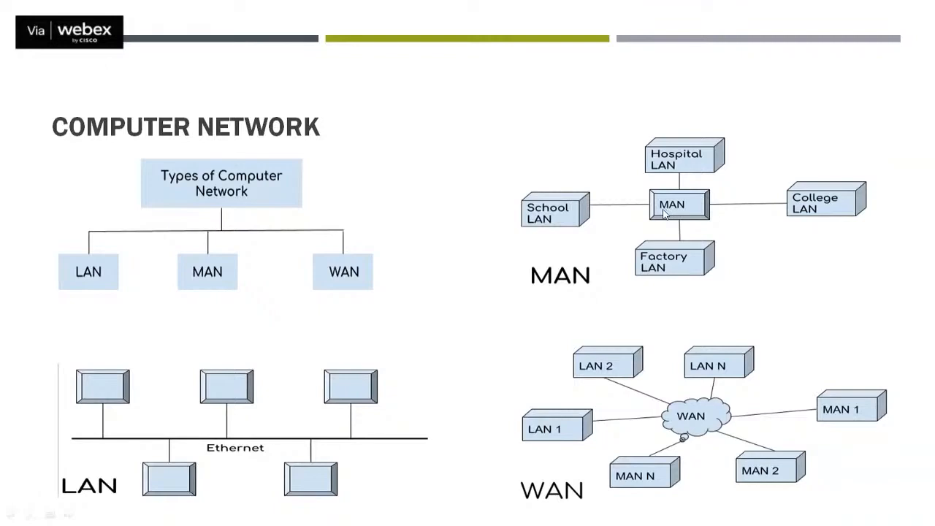
mouse_move(670, 215)
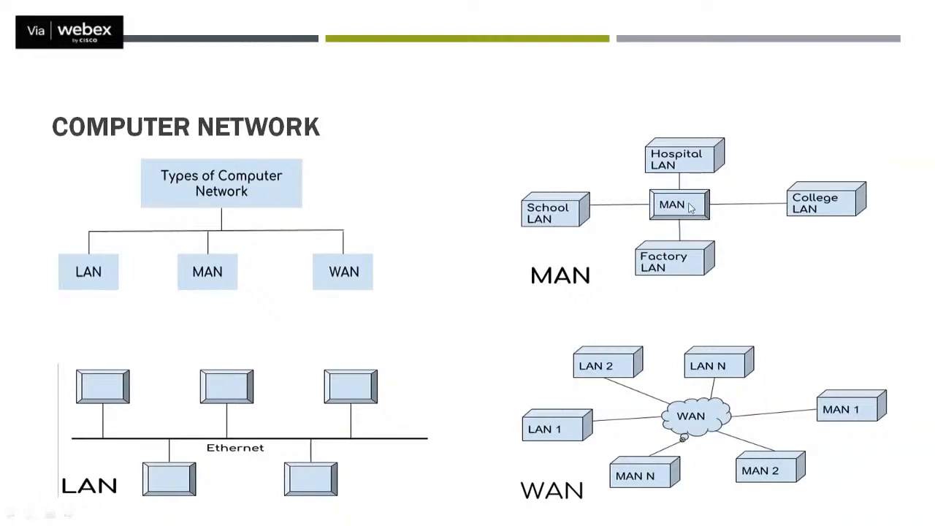
mouse_move(690, 219)
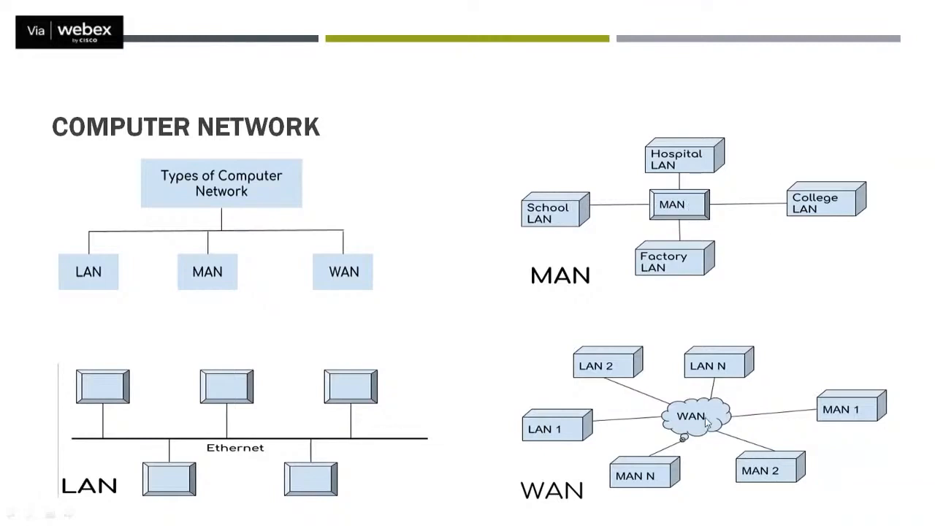
mouse_move(572, 509)
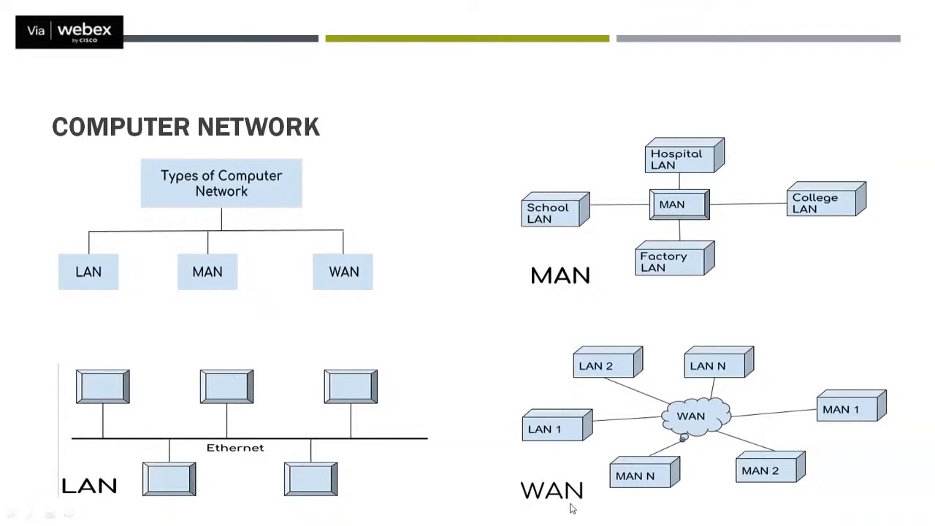
mouse_move(574, 504)
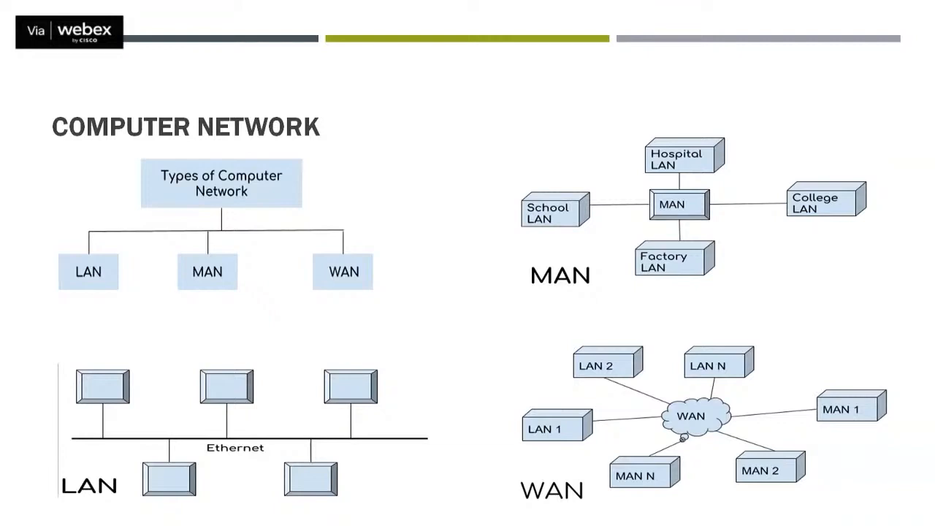
mouse_move(593, 294)
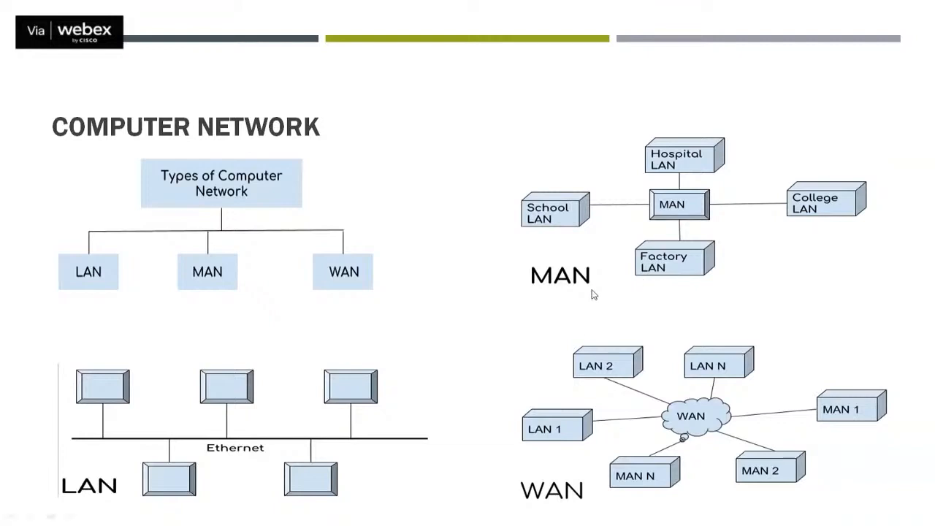
mouse_move(642, 291)
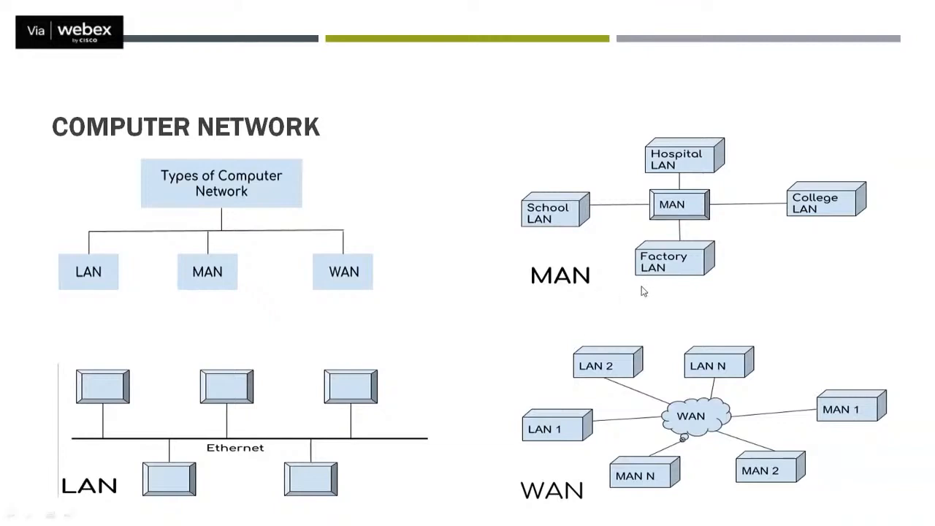
mouse_move(652, 289)
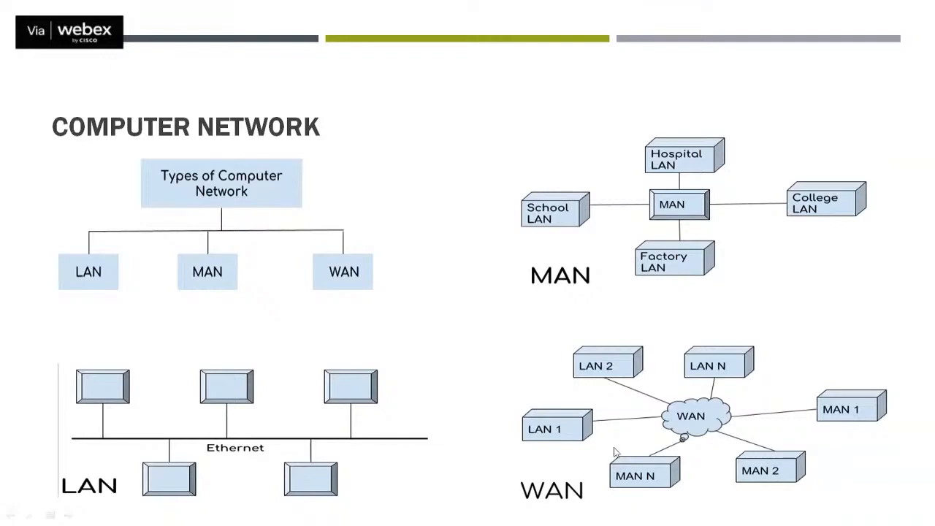
mouse_move(572, 501)
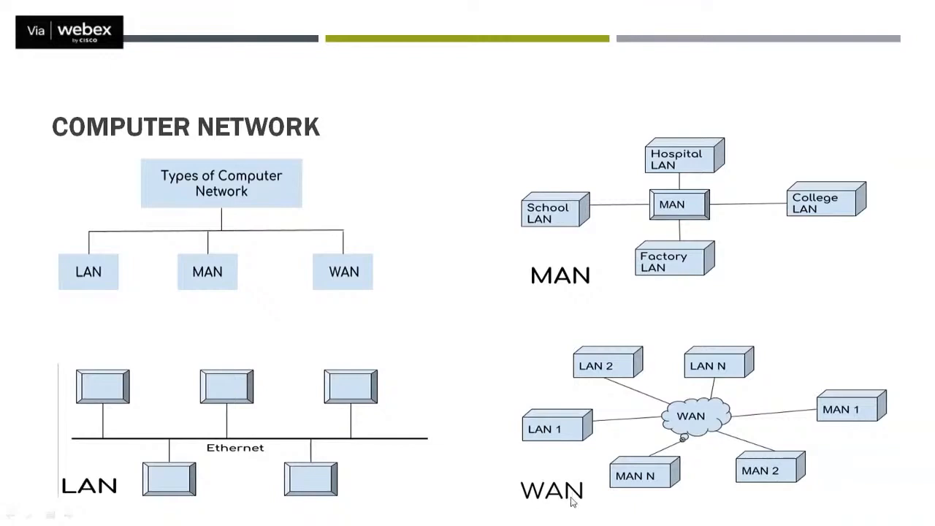
mouse_move(562, 460)
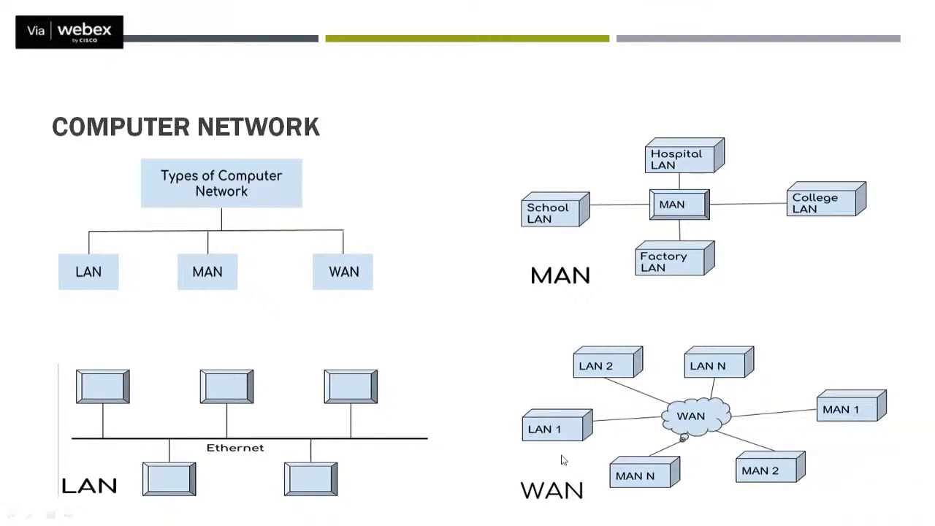
mouse_move(872, 420)
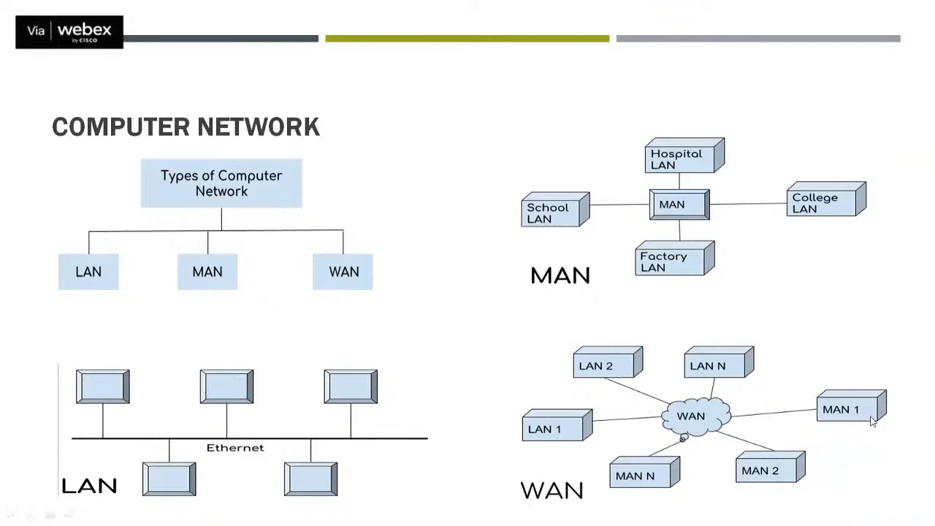
mouse_move(685, 447)
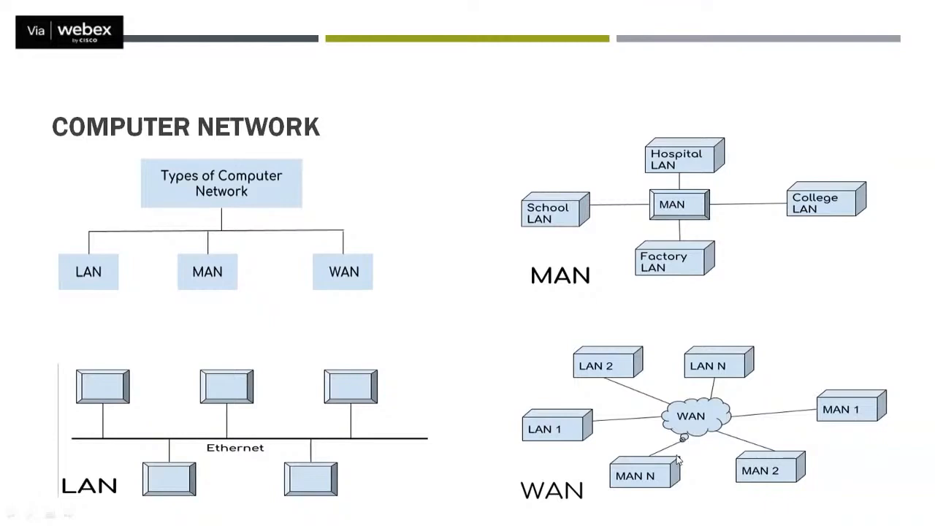
mouse_move(645, 482)
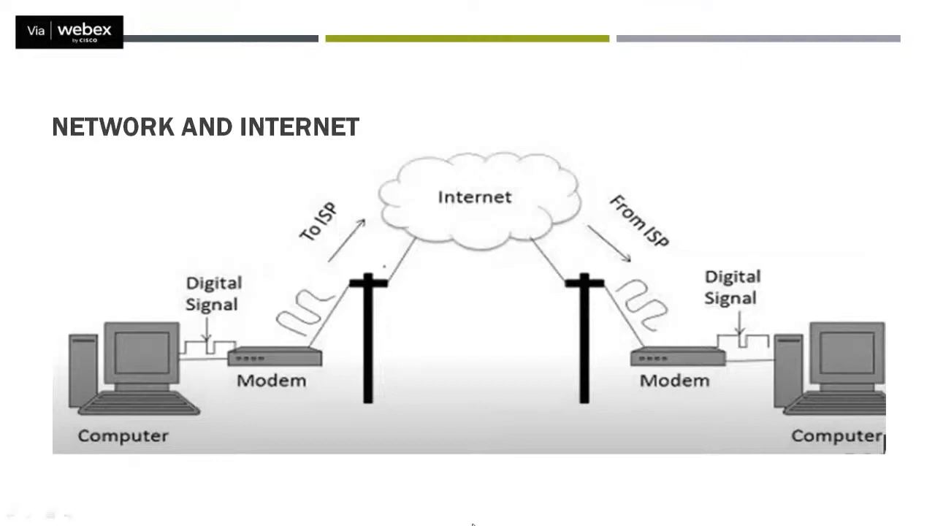
mouse_move(162, 412)
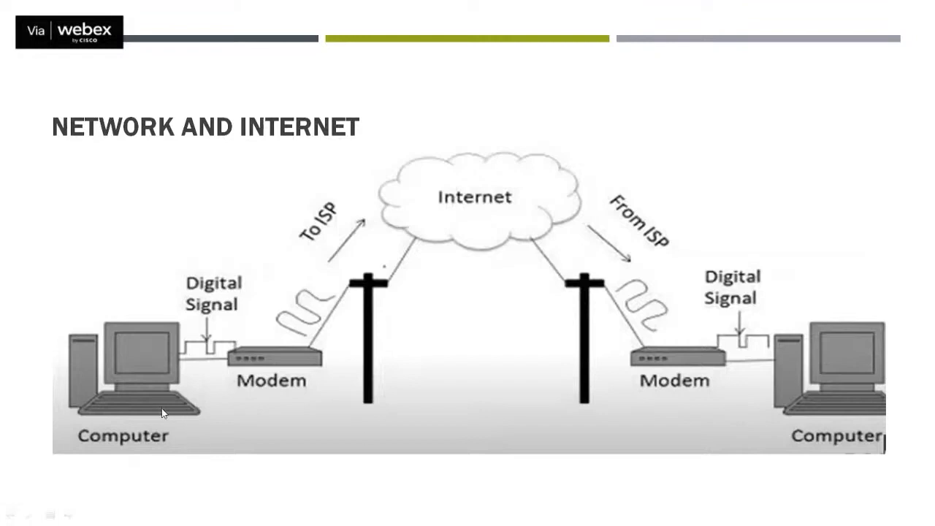
mouse_move(157, 395)
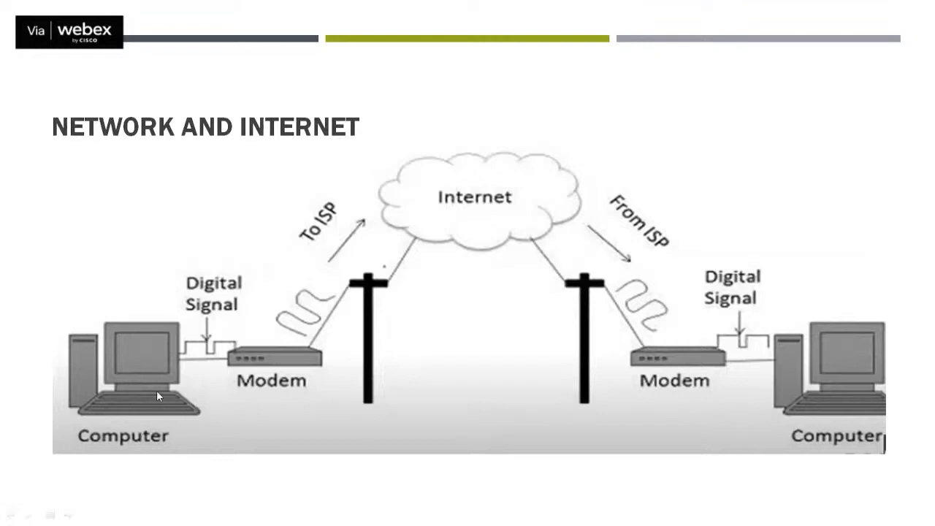
mouse_move(221, 358)
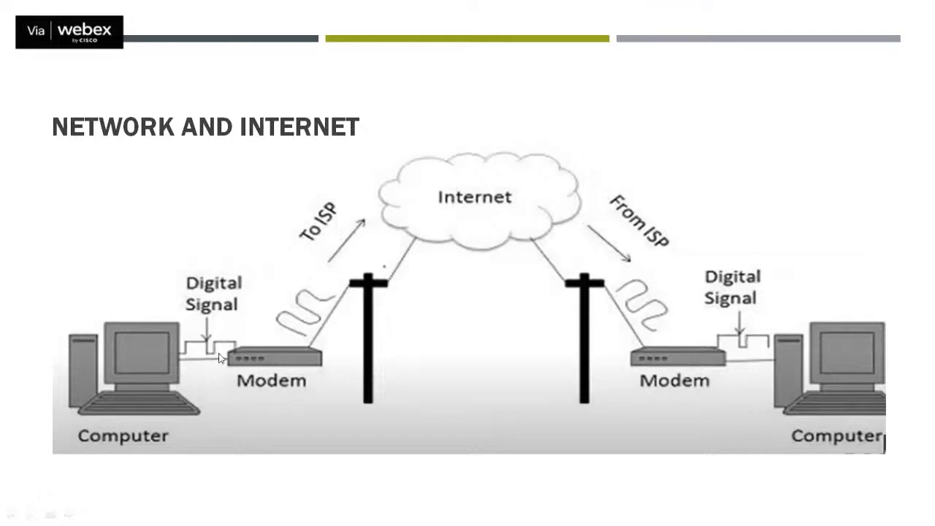
mouse_move(242, 359)
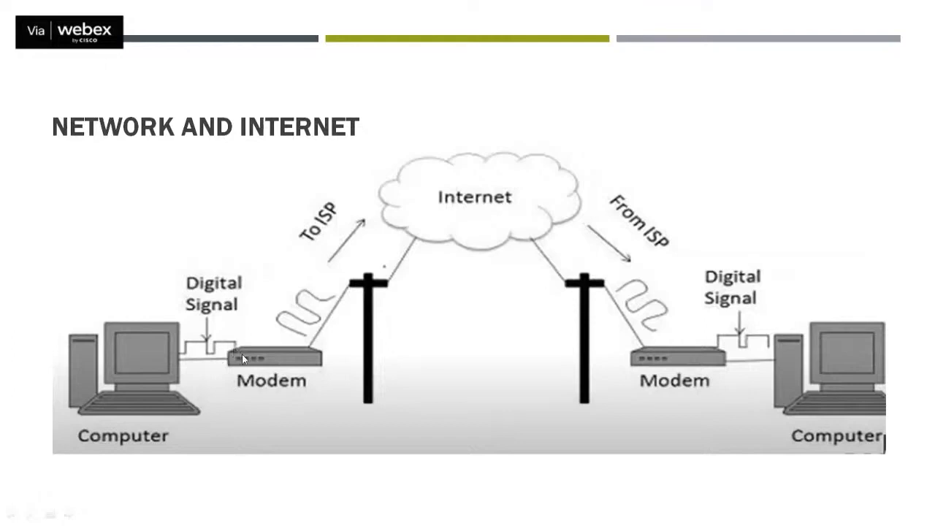
mouse_move(254, 389)
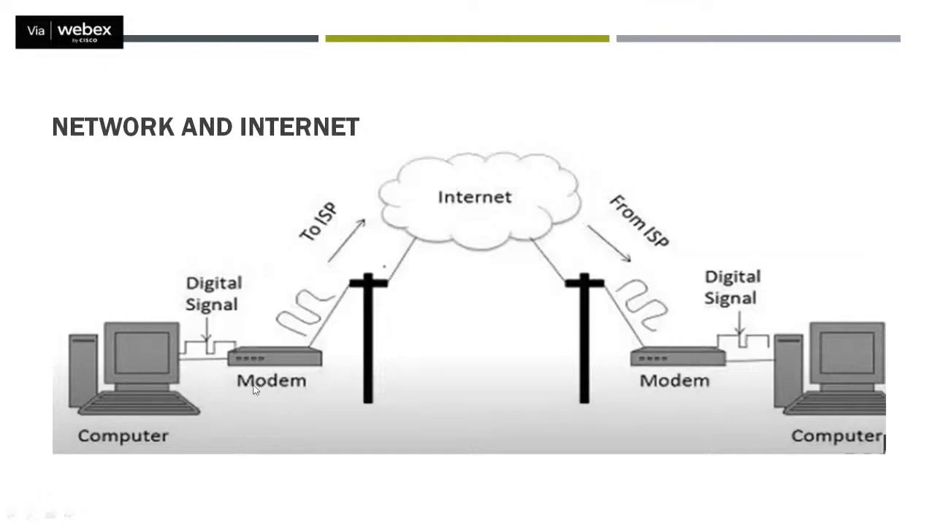
mouse_move(286, 394)
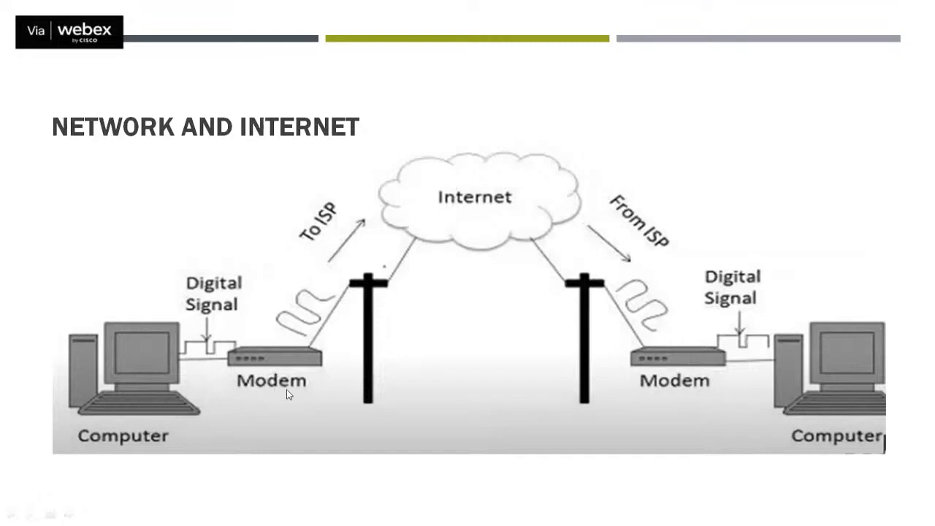
mouse_move(278, 394)
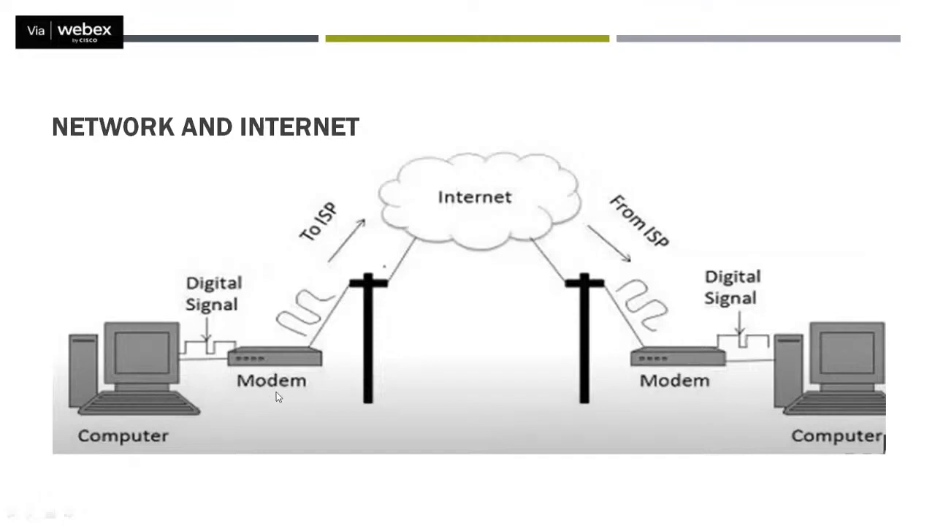
mouse_move(212, 356)
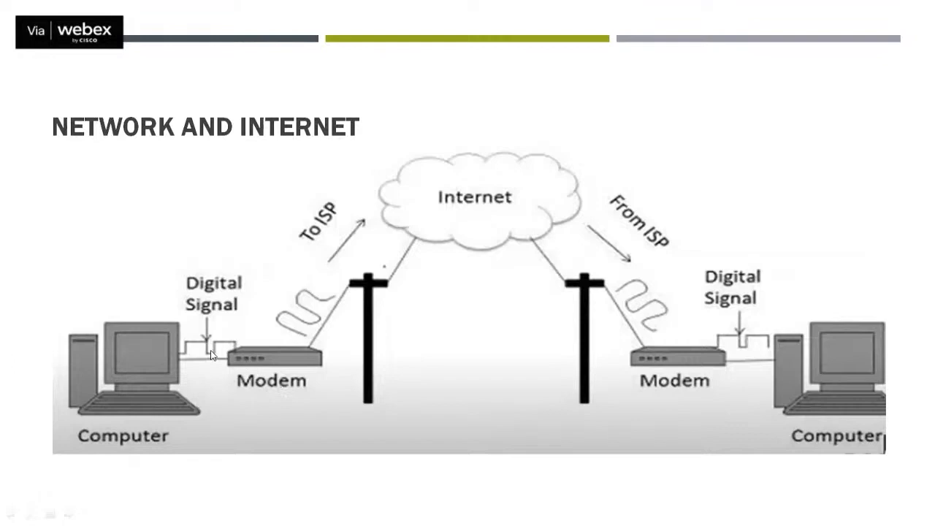
mouse_move(300, 338)
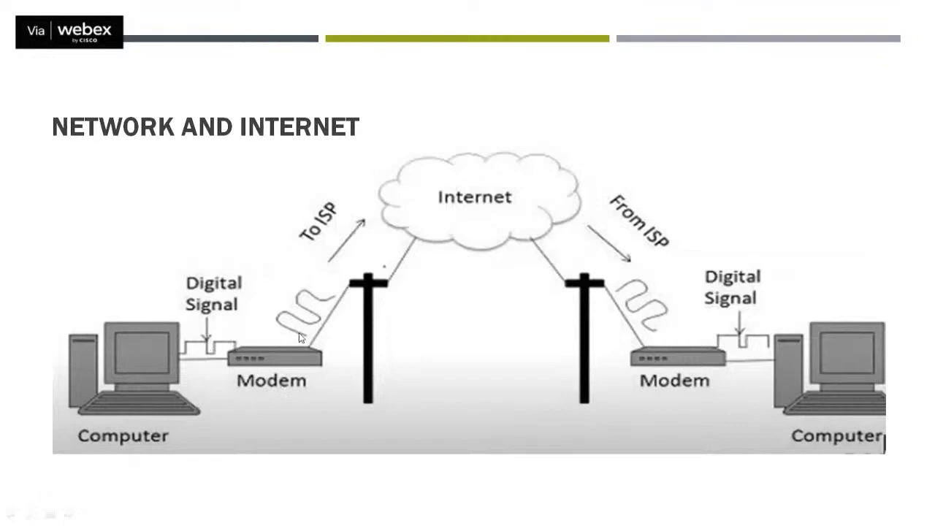
mouse_move(337, 316)
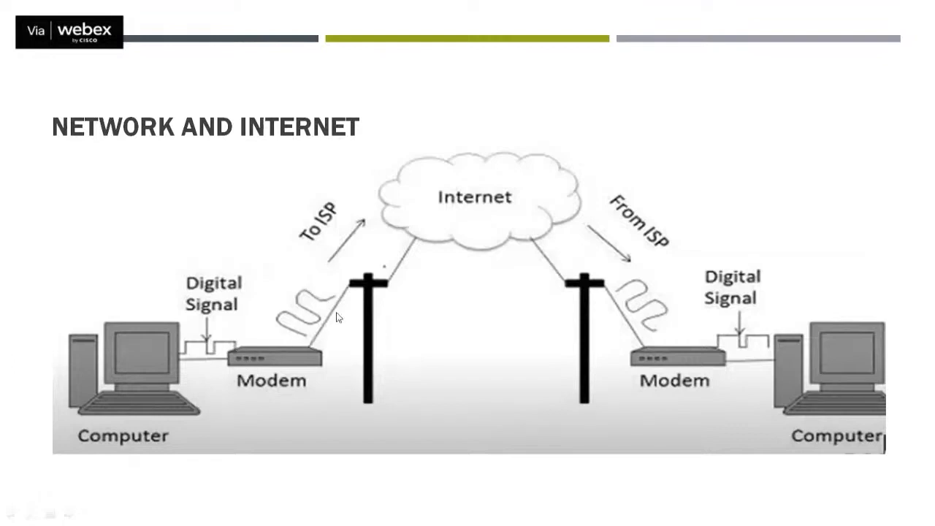
mouse_move(349, 287)
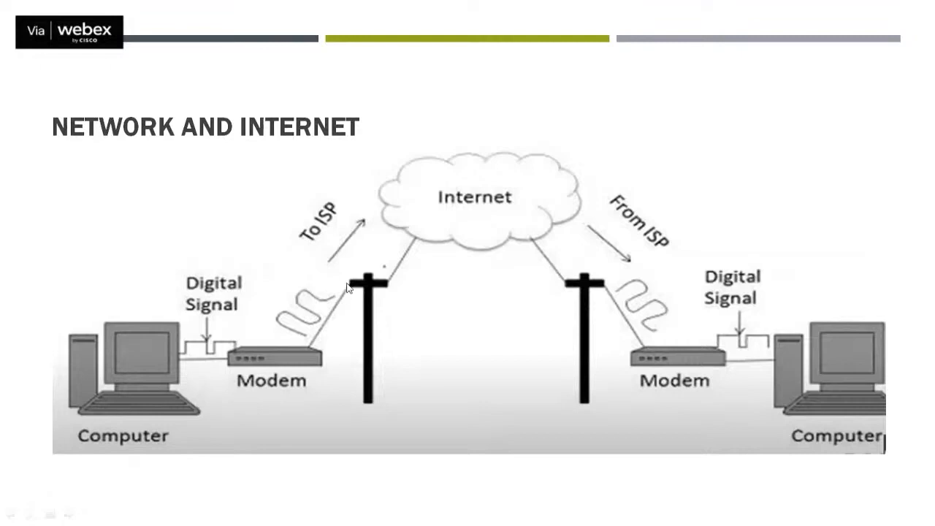
mouse_move(352, 280)
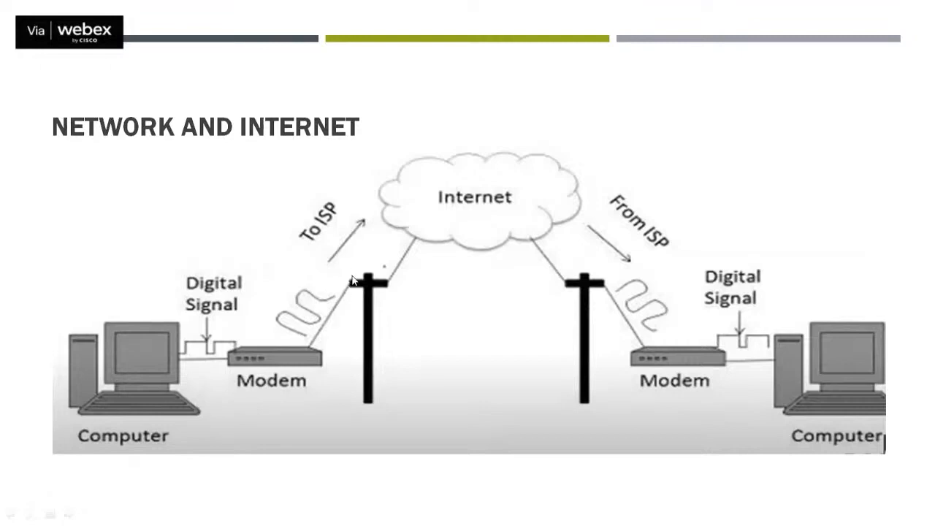
mouse_move(337, 217)
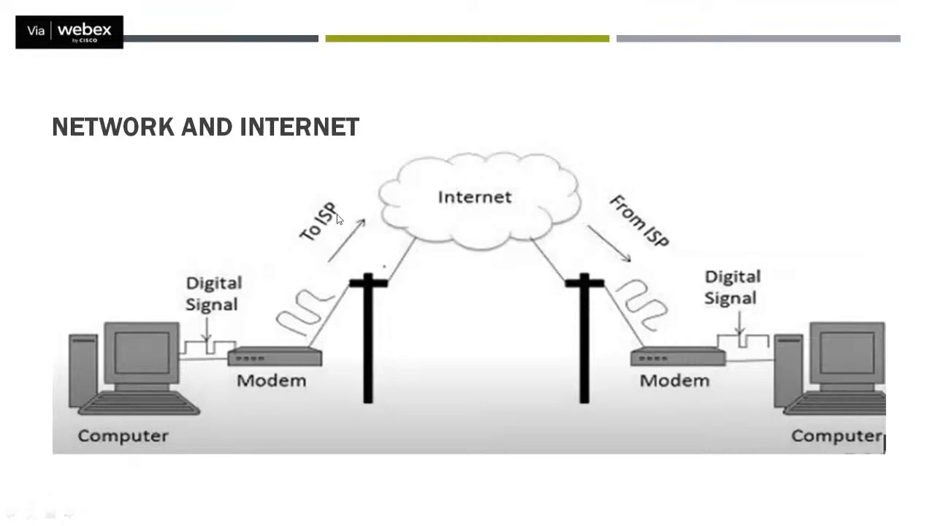
mouse_move(467, 221)
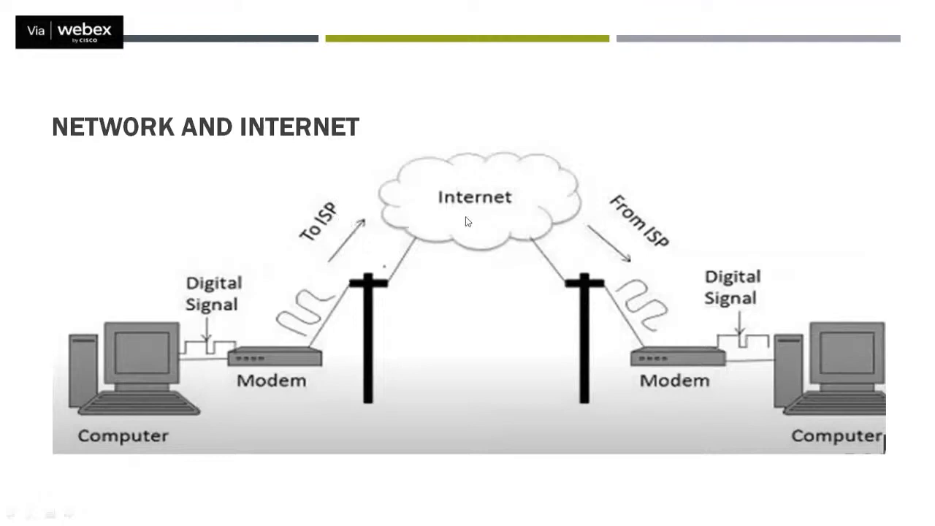
mouse_move(573, 224)
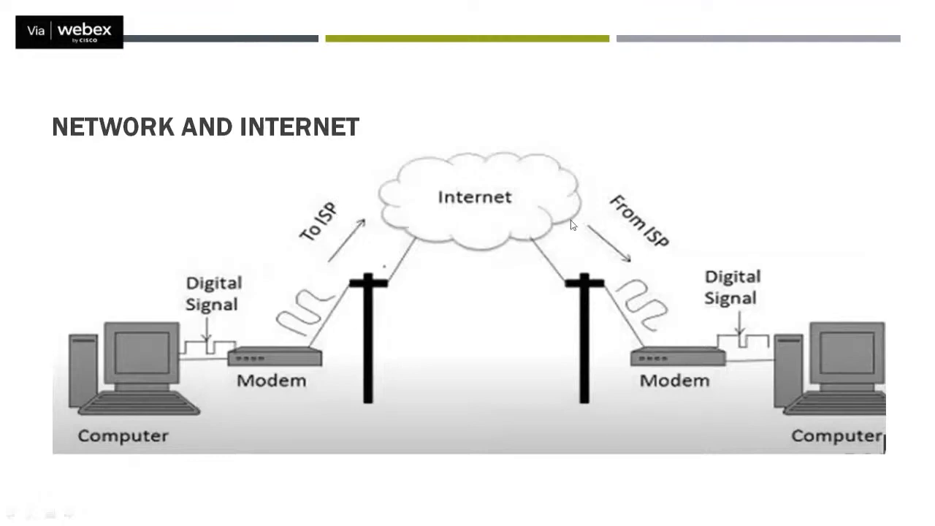
mouse_move(597, 244)
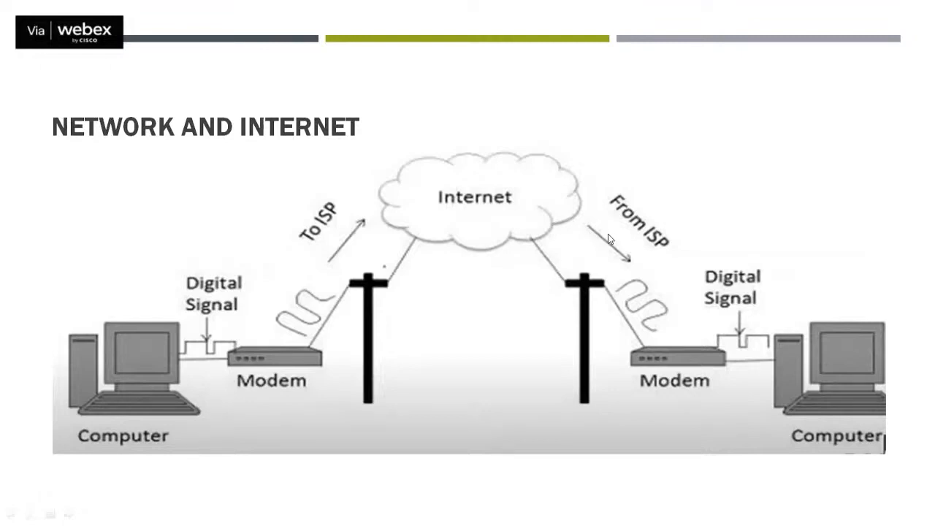
mouse_move(639, 287)
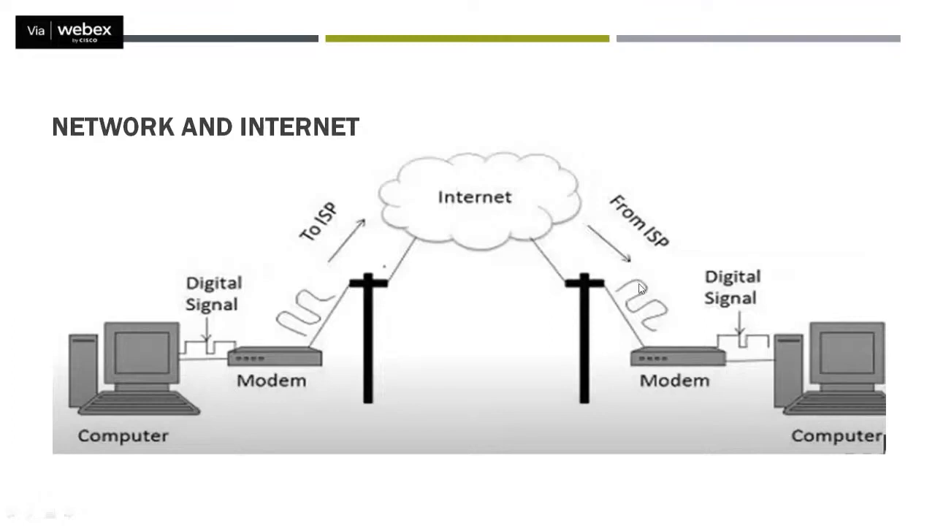
mouse_move(670, 374)
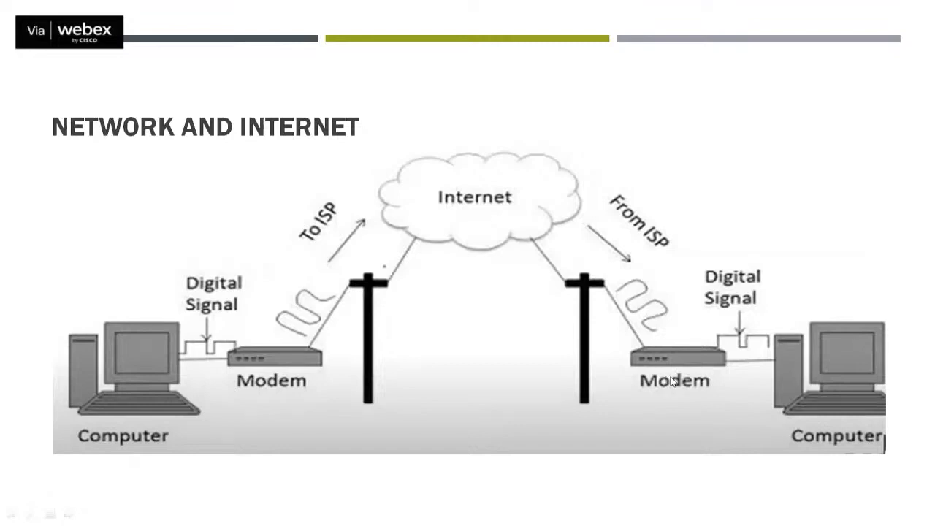
mouse_move(751, 344)
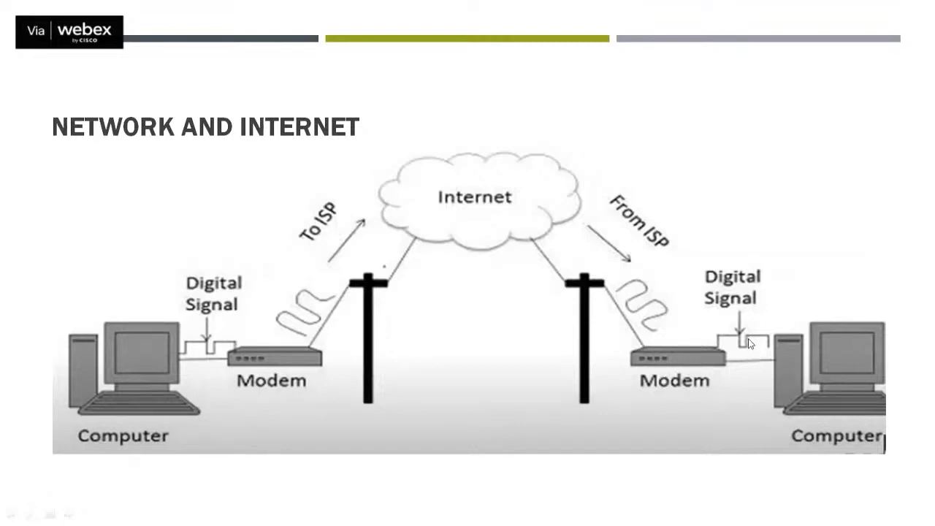
mouse_move(818, 347)
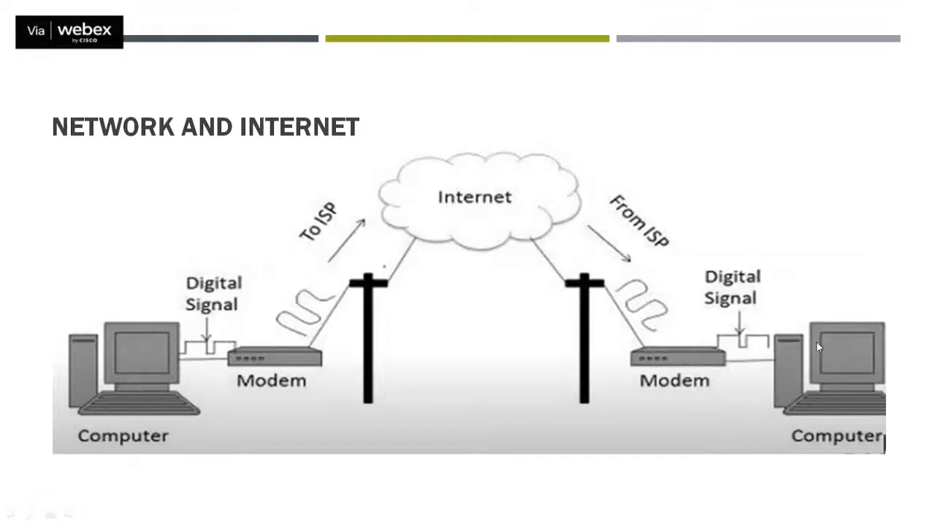
mouse_move(834, 382)
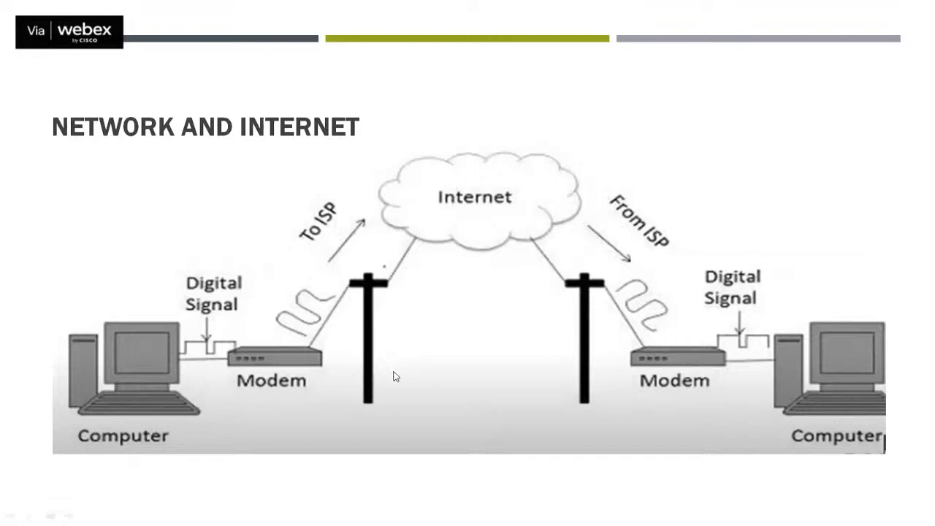
mouse_move(400, 381)
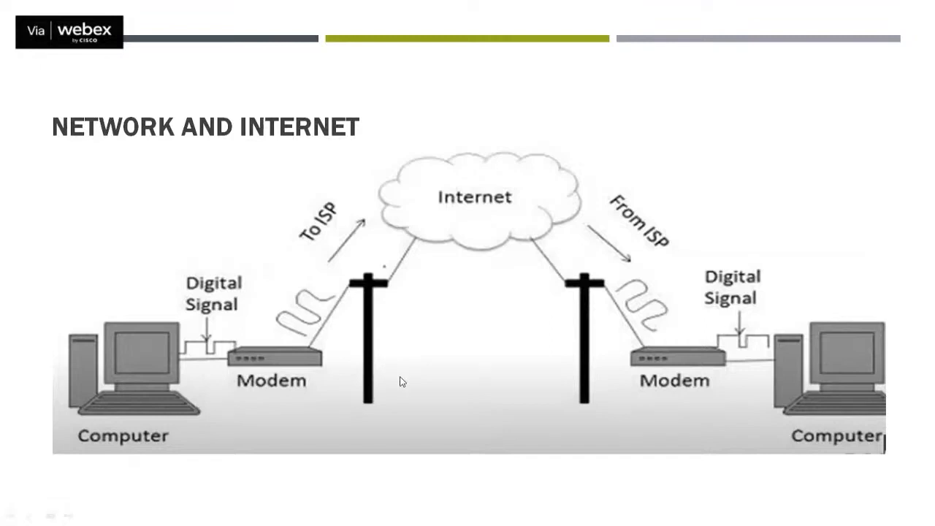